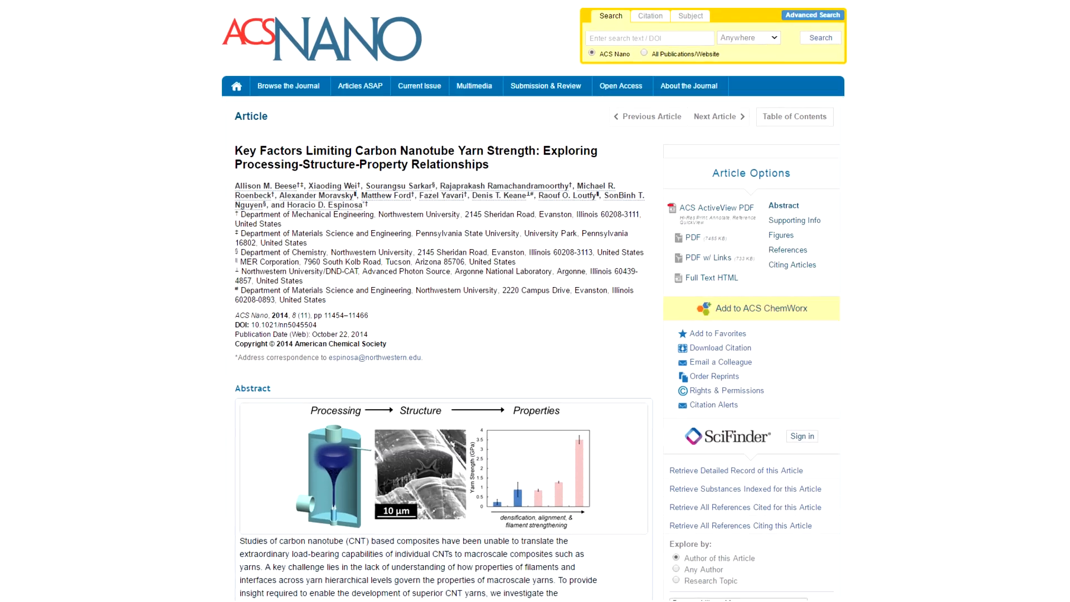
- Join Now as a new user, reaching the Eligibility birth date step
{"action": "scroll", "scroll_direction": "down", "scroll_amount": 3}
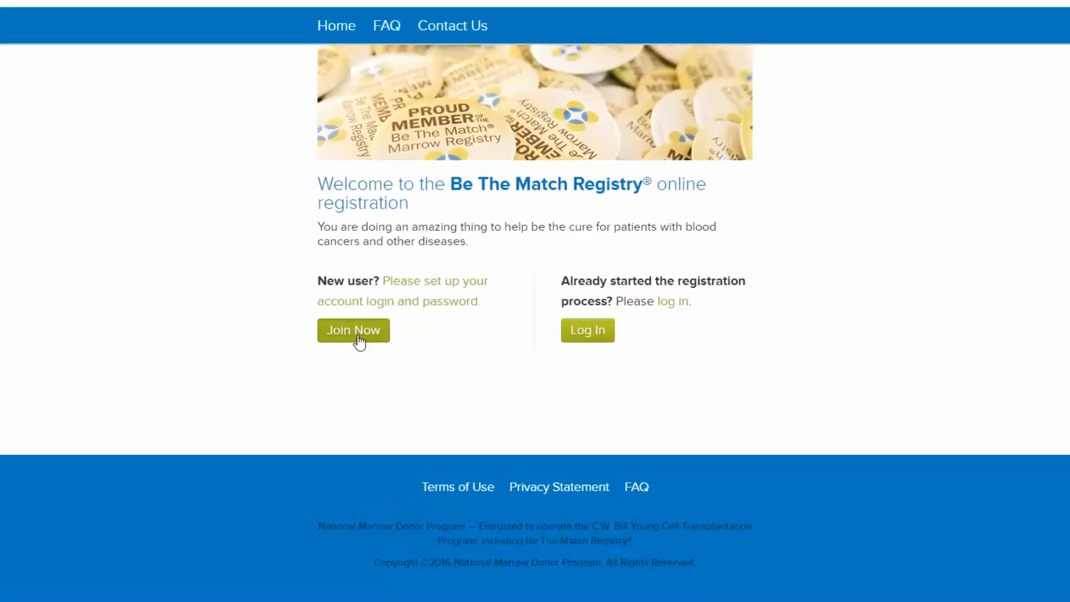
{"action": "left_click", "coordinate": [353, 330]}
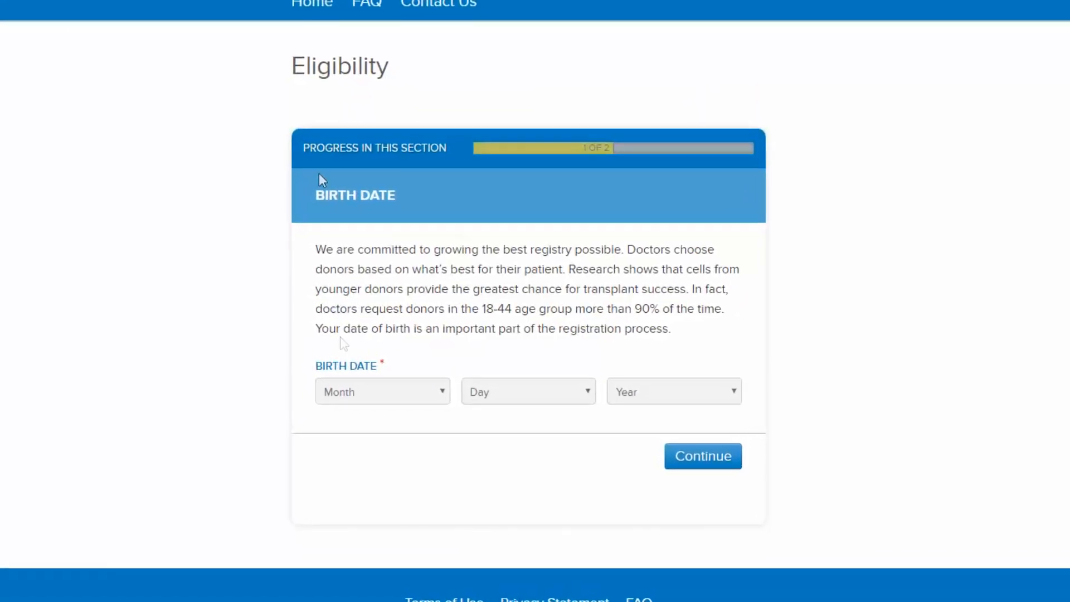